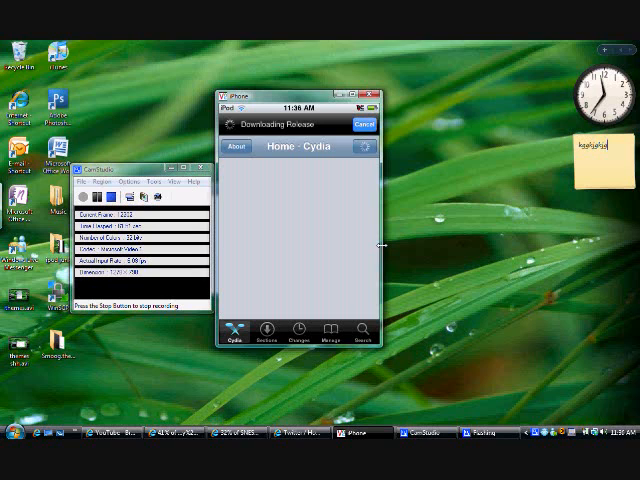
mouse_move(384, 248)
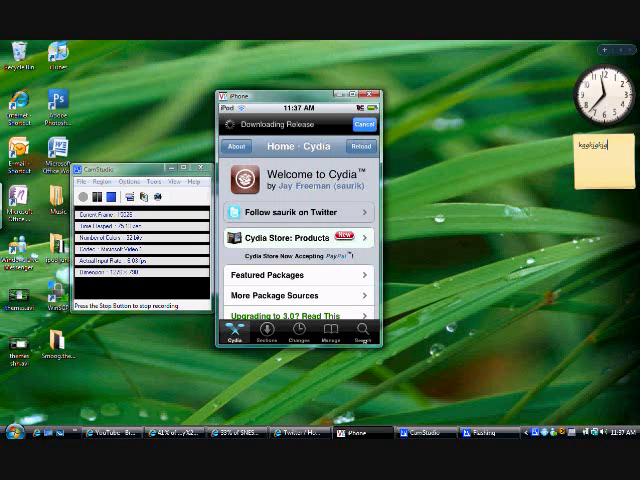
Step: Go to Cydia's Search tab after the Home page loads
left_click(367, 334)
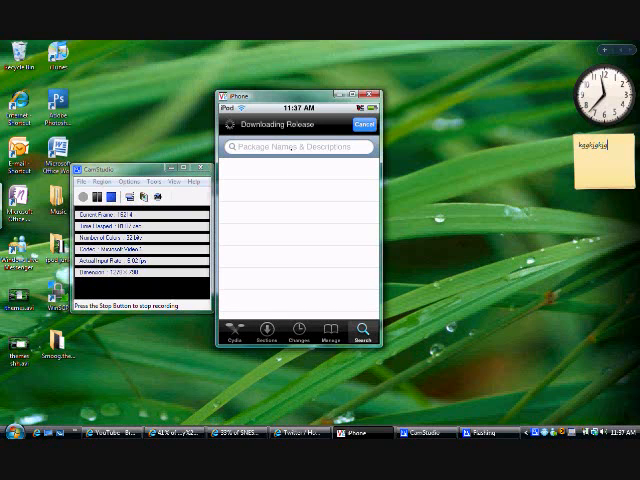
Step: Search Cydia for "cyde" so CyDelete and CyDelete Fr are listed
left_click(297, 147)
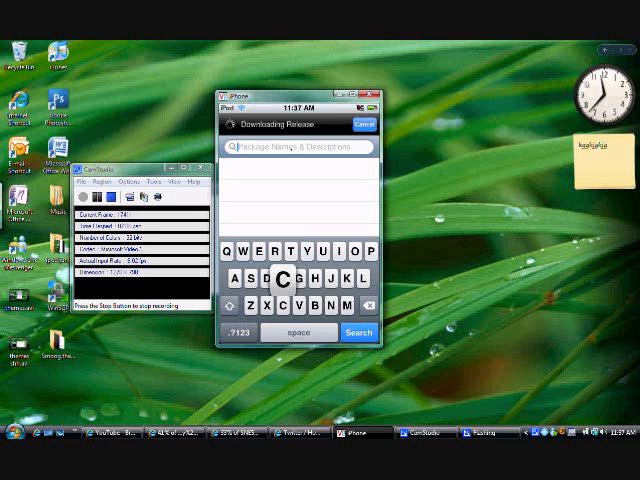
type("cyd")
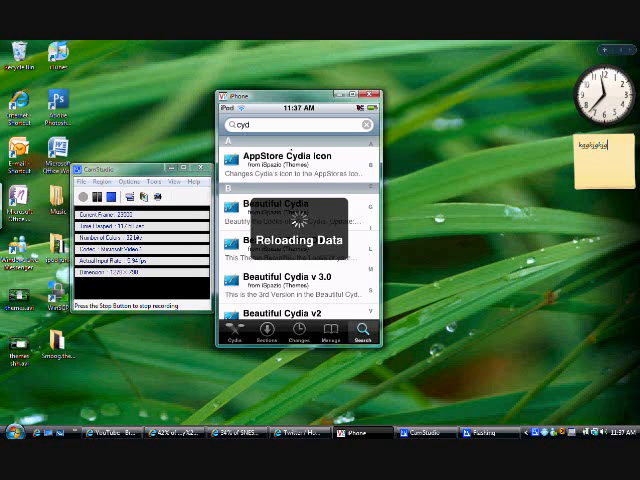
left_click(290, 124)
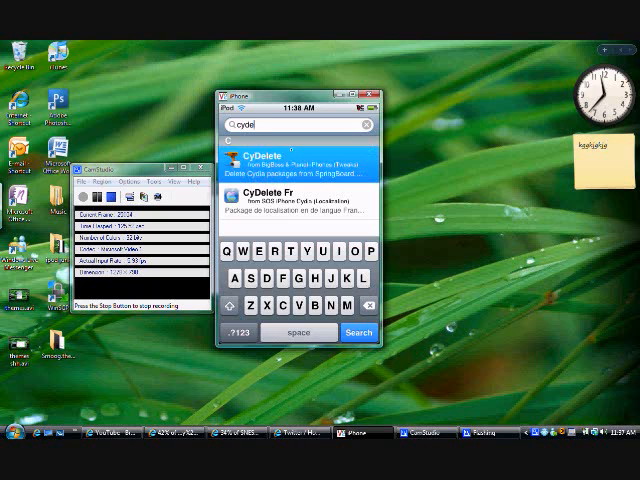
Step: Show the CyDelete 1.3.0-1 package details by Dustin Howett
left_click(297, 165)
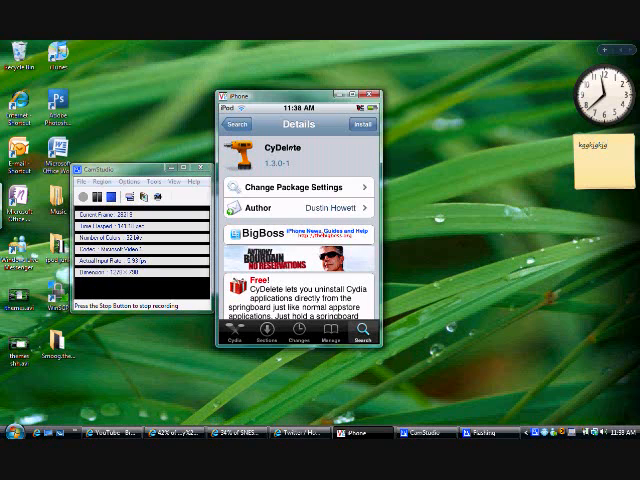
Step: Install CyDelete and confirm its APT dependencies
left_click(361, 123)
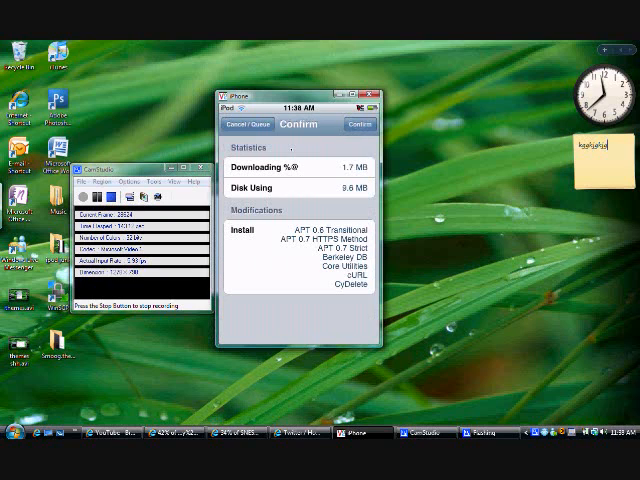
left_click(360, 124)
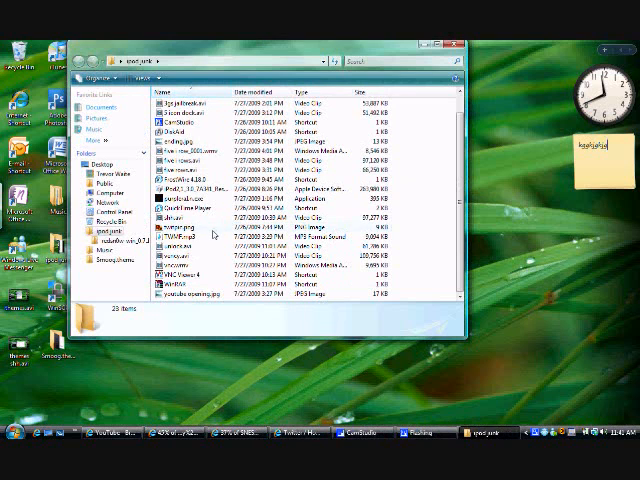
Step: Reconnect to the iPod touch using the VNC Viewer 4 shortcut in ipod_junk
double_click(167, 275)
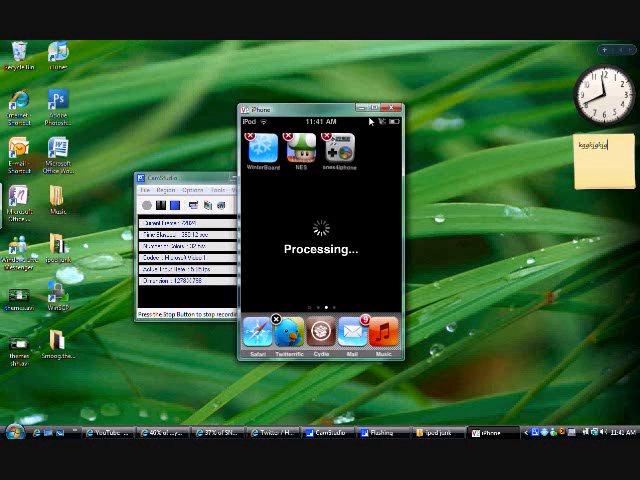
Step: Delete the NES app via its red x badge and confirm
left_click(315, 140)
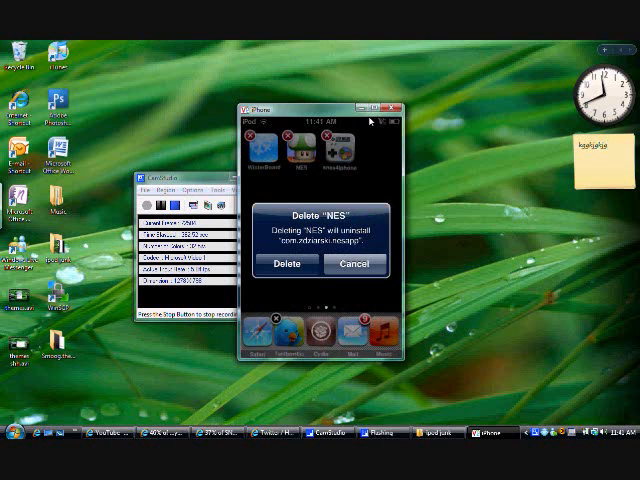
left_click(289, 264)
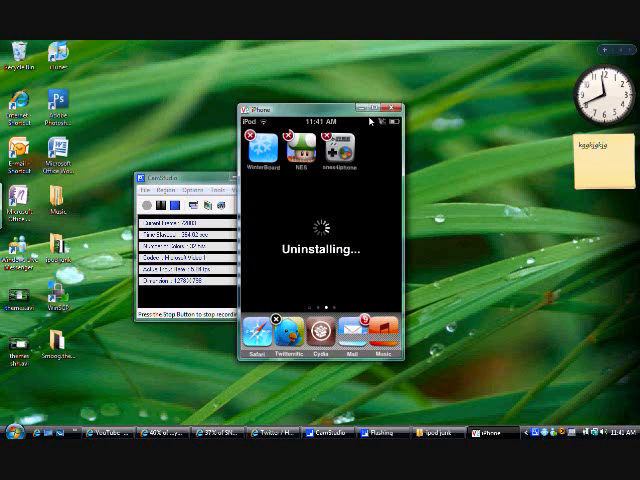